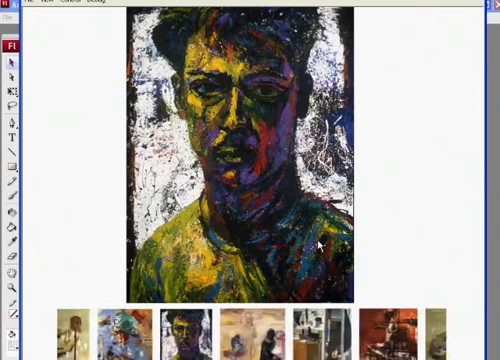
- Scroll across the 800 × 650 slider preview before returning to imageSlider.fla
{"action": "scroll", "scroll_direction": "right", "scroll_amount": 3}
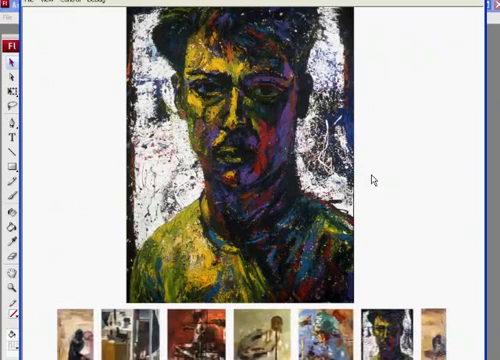
{"action": "scroll", "scroll_direction": "right", "scroll_amount": 3}
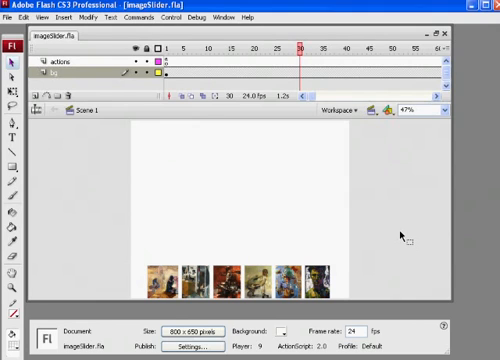
{"action": "mouse_move", "coordinate": [313, 234]}
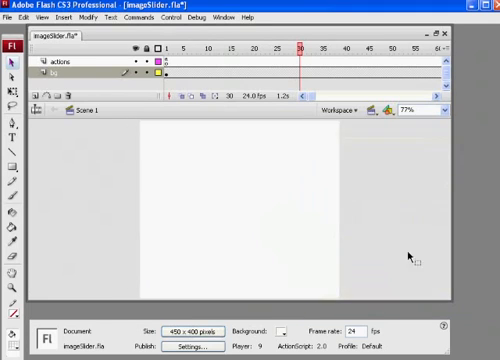
- Fit the 450 × 400 stage in view with Show All and close the test movie
{"action": "left_click", "coordinate": [444, 107]}
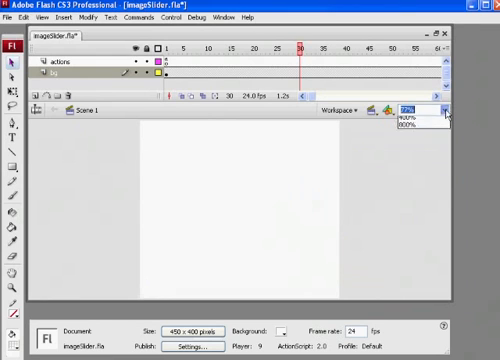
{"action": "left_click", "coordinate": [448, 106]}
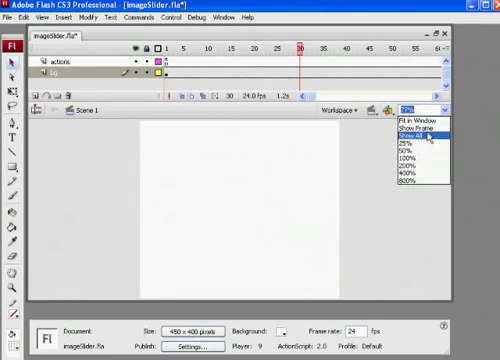
{"action": "left_click", "coordinate": [408, 126]}
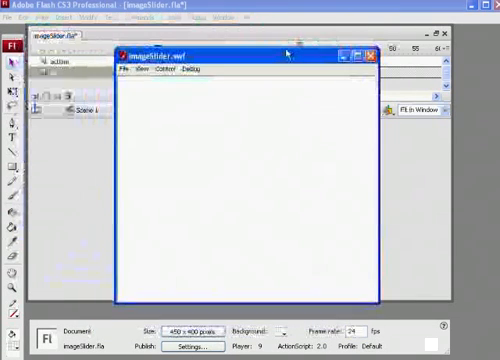
{"action": "left_click", "coordinate": [374, 52]}
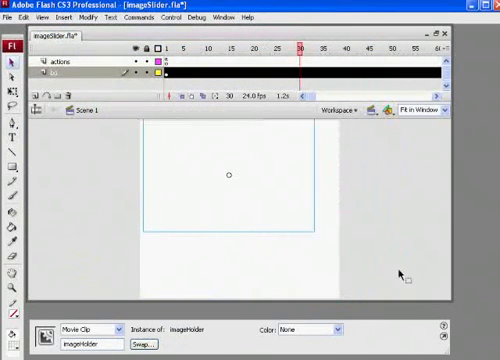
{"action": "mouse_move", "coordinate": [344, 283]}
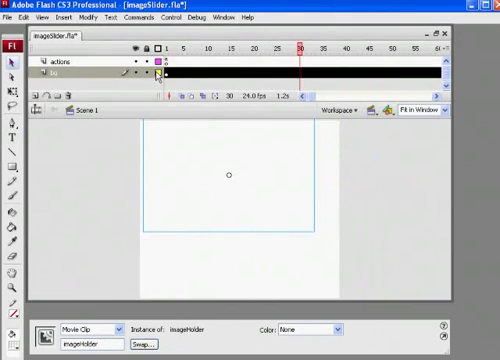
- Select frame 1 of the bg layer and apply the 400 × 360 stage size
{"action": "left_click", "coordinate": [170, 73]}
{"action": "type", "text": "360"}
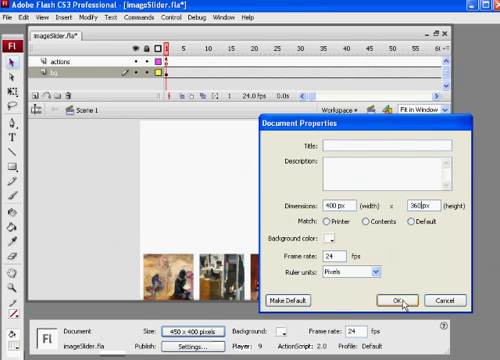
{"action": "left_click", "coordinate": [394, 299]}
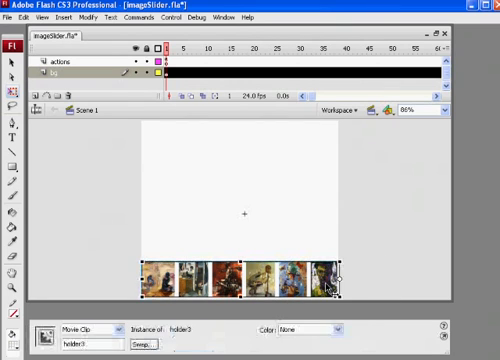
- Enter the imageHolder clip to edit its red rectangle
{"action": "left_click", "coordinate": [258, 175]}
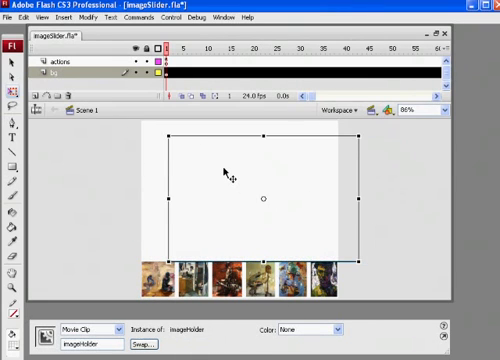
{"action": "left_click", "coordinate": [213, 200]}
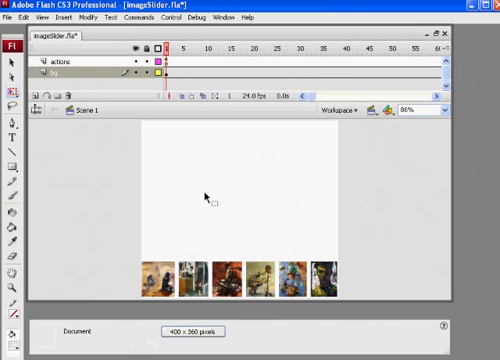
{"action": "left_click", "coordinate": [260, 200]}
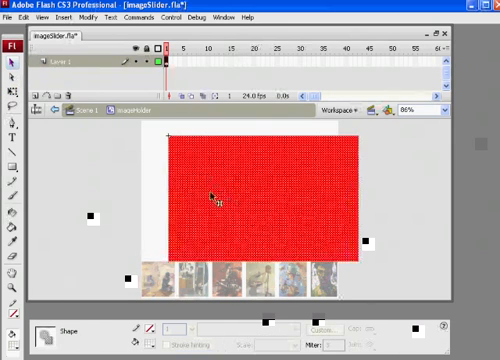
{"action": "mouse_move", "coordinate": [333, 172]}
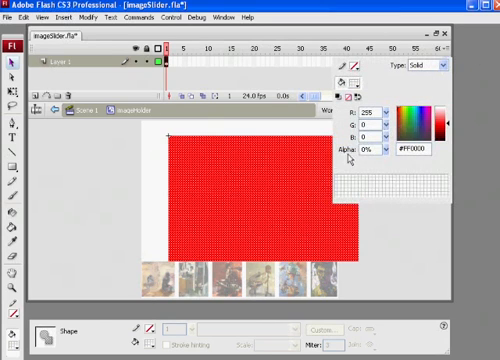
{"action": "mouse_move", "coordinate": [180, 170]}
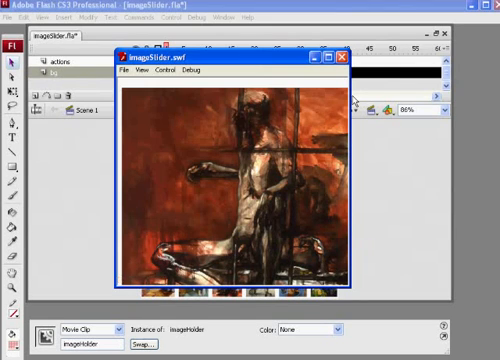
- Close the preview and select the image holder box for resizing
{"action": "left_click", "coordinate": [341, 57]}
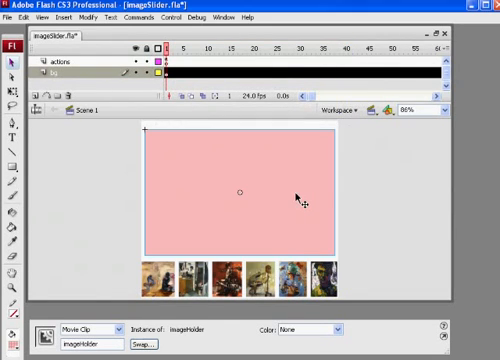
{"action": "left_click", "coordinate": [240, 190]}
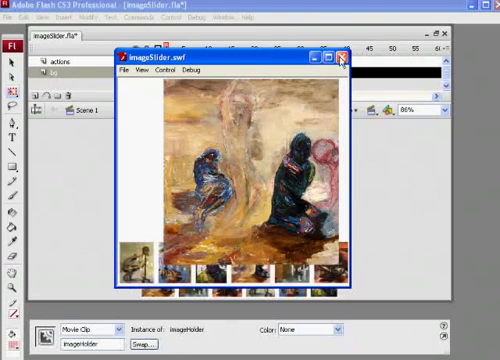
- Try thumbnails in repeated test movies, closing each preview window
{"action": "left_click", "coordinate": [343, 54]}
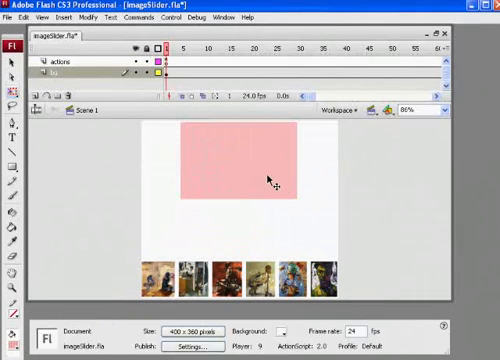
{"action": "left_click", "coordinate": [235, 165]}
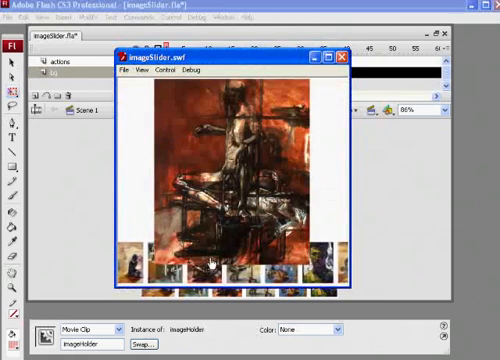
{"action": "left_click", "coordinate": [342, 57]}
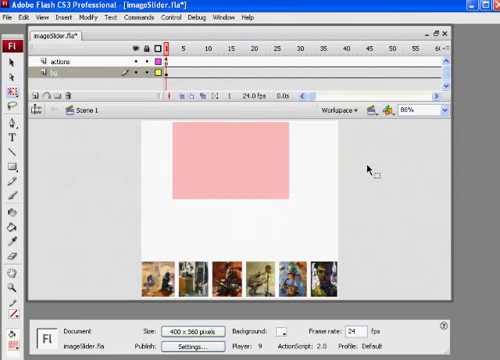
{"action": "left_click", "coordinate": [240, 278]}
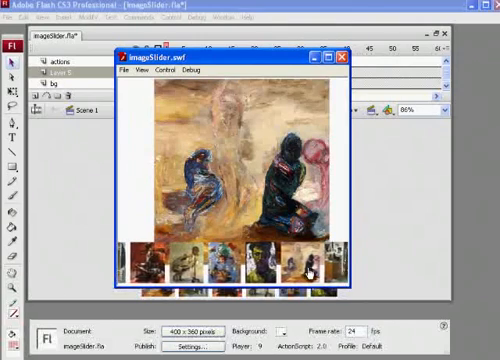
{"action": "left_click", "coordinate": [343, 57]}
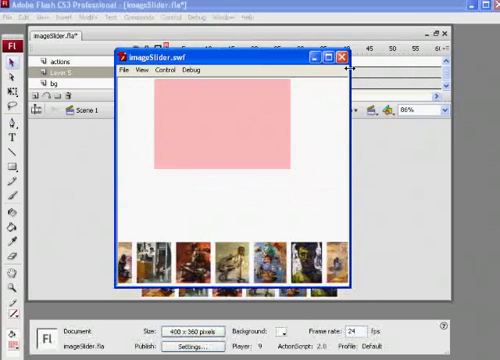
{"action": "left_click", "coordinate": [343, 57]}
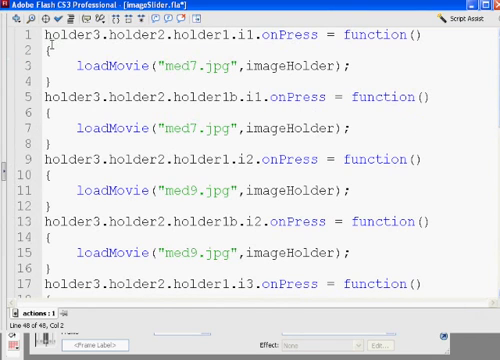
{"action": "double_click", "coordinate": [283, 35]}
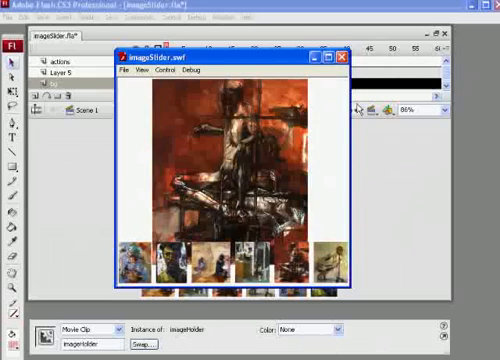
- Close the test movie after confirming thumbnails load paintings
{"action": "left_click", "coordinate": [342, 57]}
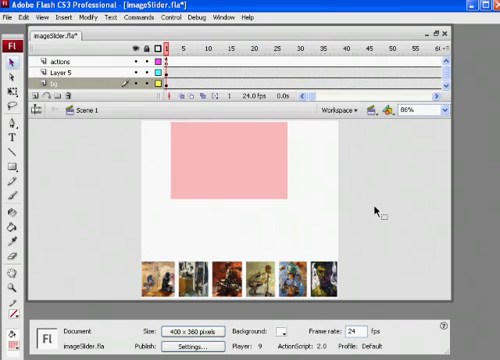
{"action": "mouse_move", "coordinate": [348, 285]}
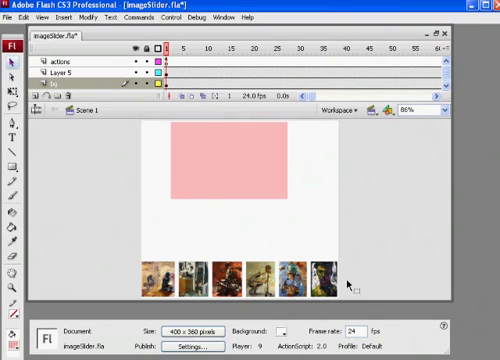
{"action": "mouse_move", "coordinate": [318, 178]}
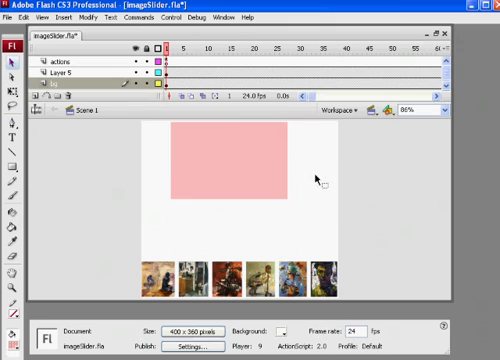
- Select the pink imageHolder box on the stage for deletion
{"action": "left_click", "coordinate": [228, 165]}
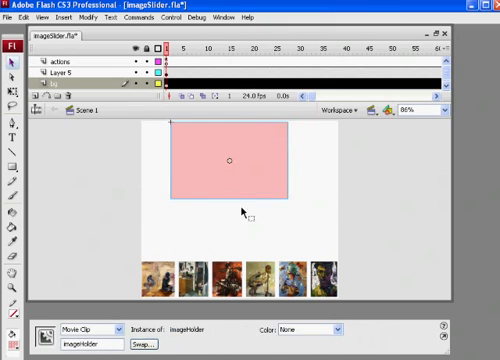
{"action": "mouse_move", "coordinate": [205, 208]}
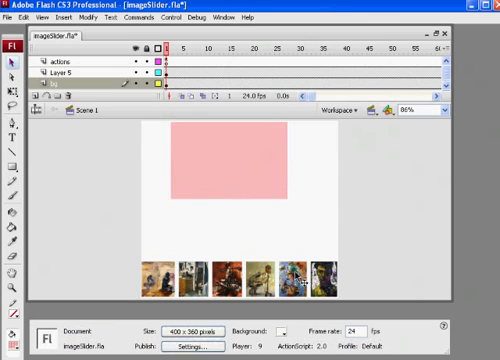
{"action": "left_click", "coordinate": [228, 160]}
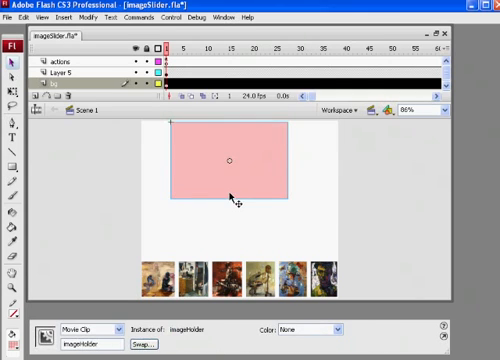
{"action": "mouse_move", "coordinate": [305, 203]}
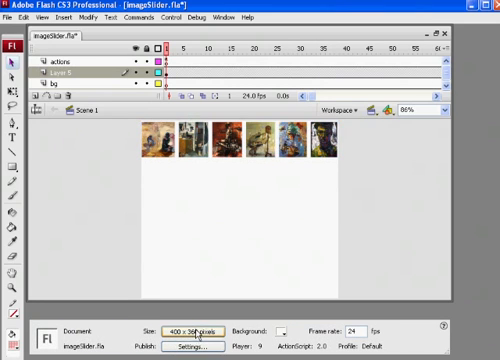
- Open Document Properties from the Size button and edit the height to 90 px
{"action": "left_click", "coordinate": [181, 331]}
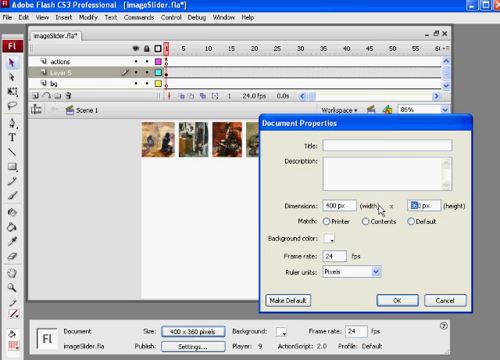
{"action": "left_click", "coordinate": [397, 272]}
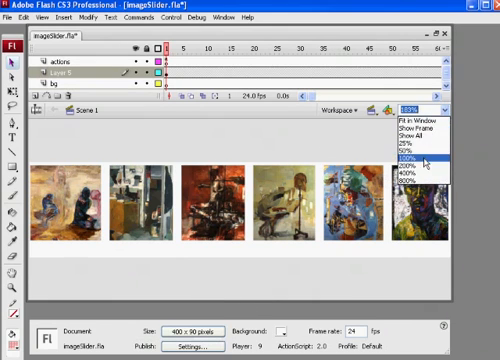
- View the stage at 100% and close the slim slider's test movie
{"action": "left_click", "coordinate": [408, 159]}
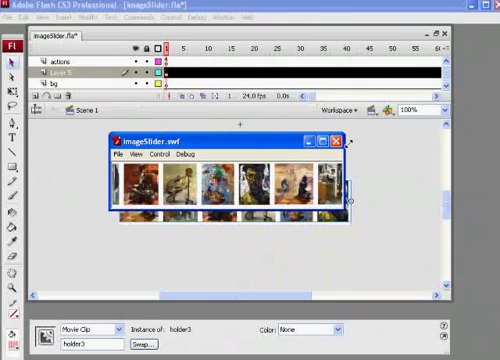
{"action": "left_click", "coordinate": [339, 142]}
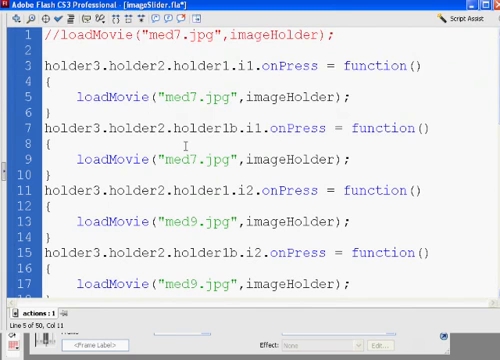
- Switch line 5 to loadMovieNum targeting _blank instead of imageHolder
{"action": "type", "text": "Num"}
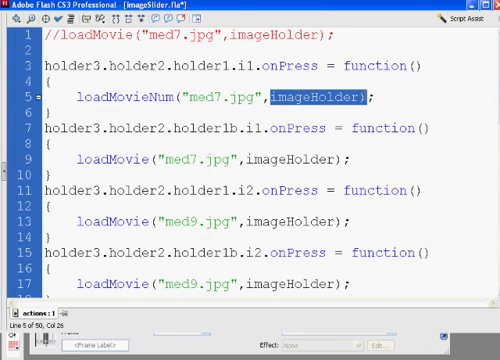
{"action": "key", "text": "Delete"}
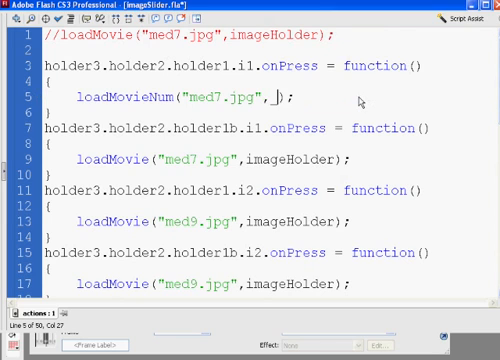
{"action": "type", "text": "_blank"}
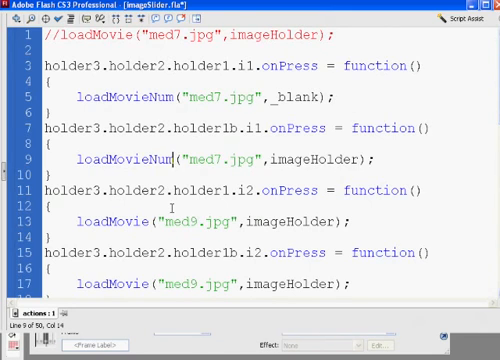
- Replace the imageHolder target with _blank on lines 9, 13 and 17
{"action": "double_click", "coordinate": [318, 158]}
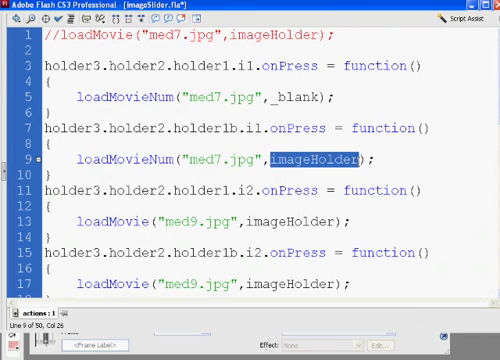
{"action": "type", "text": "_blank"}
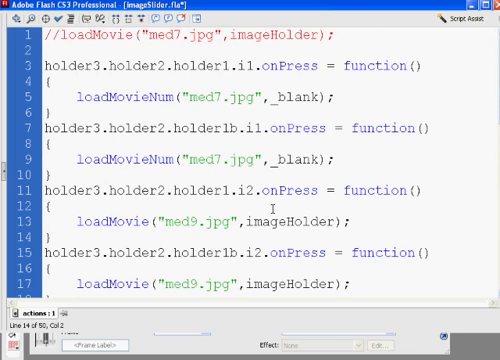
{"action": "double_click", "coordinate": [287, 216]}
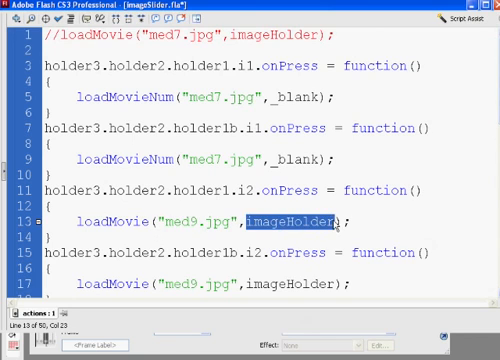
{"action": "type", "text": "_blank"}
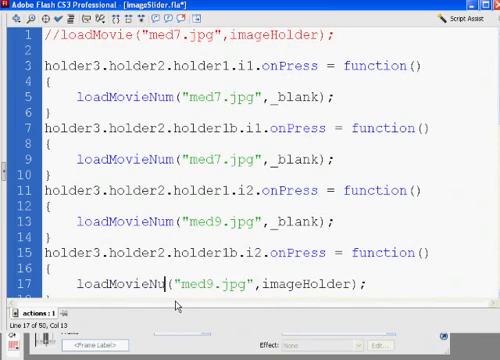
{"action": "double_click", "coordinate": [310, 284]}
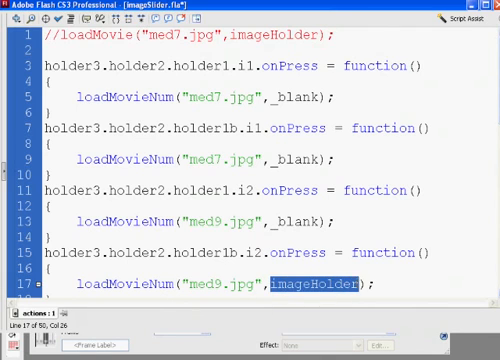
{"action": "type", "text": "_blank"}
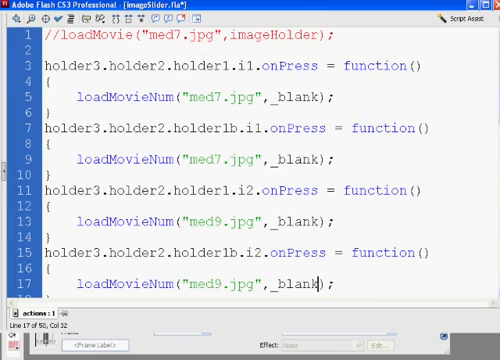
{"action": "scroll", "scroll_direction": "down", "scroll_amount": 3}
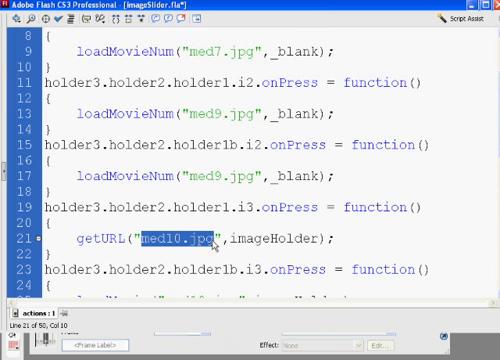
{"action": "type", "text": "http"}
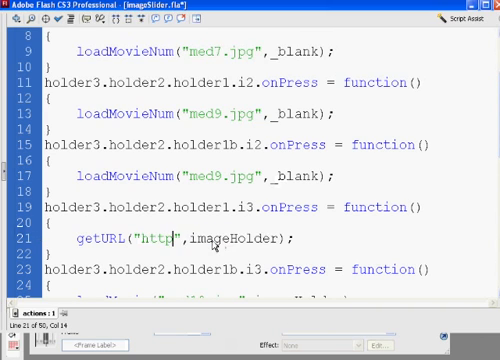
{"action": "type", "text": "://d"}
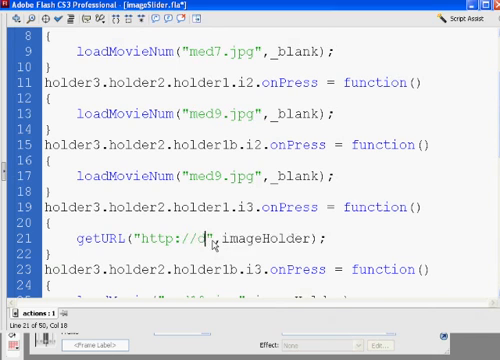
{"action": "type", "text": "anscourses"}
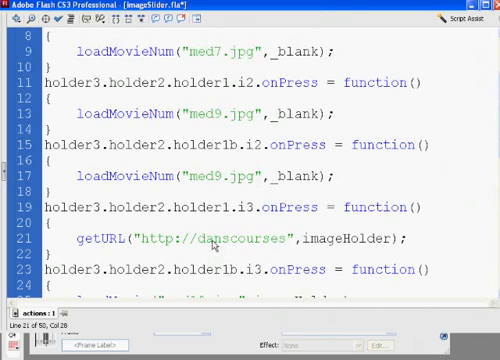
{"action": "type", "text": ".com"}
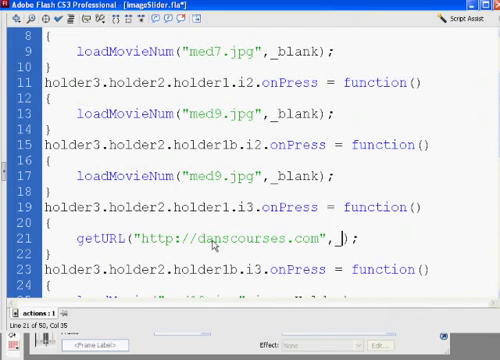
{"action": "type", "text": "_blank"}
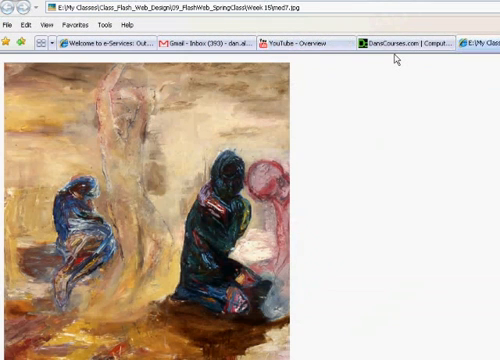
{"action": "mouse_move", "coordinate": [326, 133]}
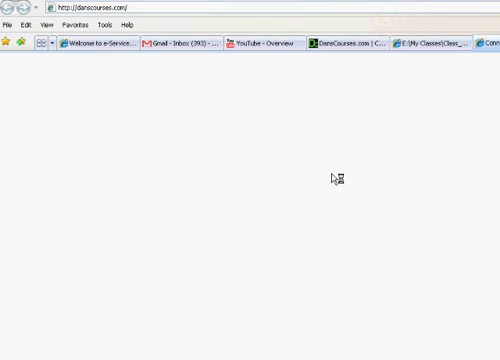
{"action": "mouse_move", "coordinate": [336, 128]}
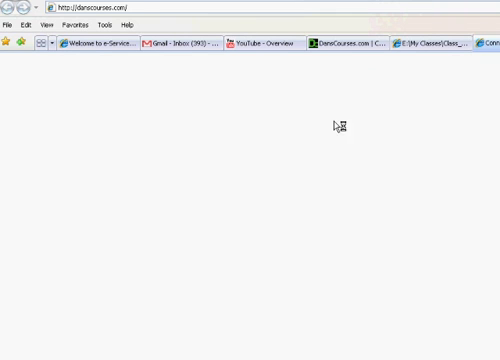